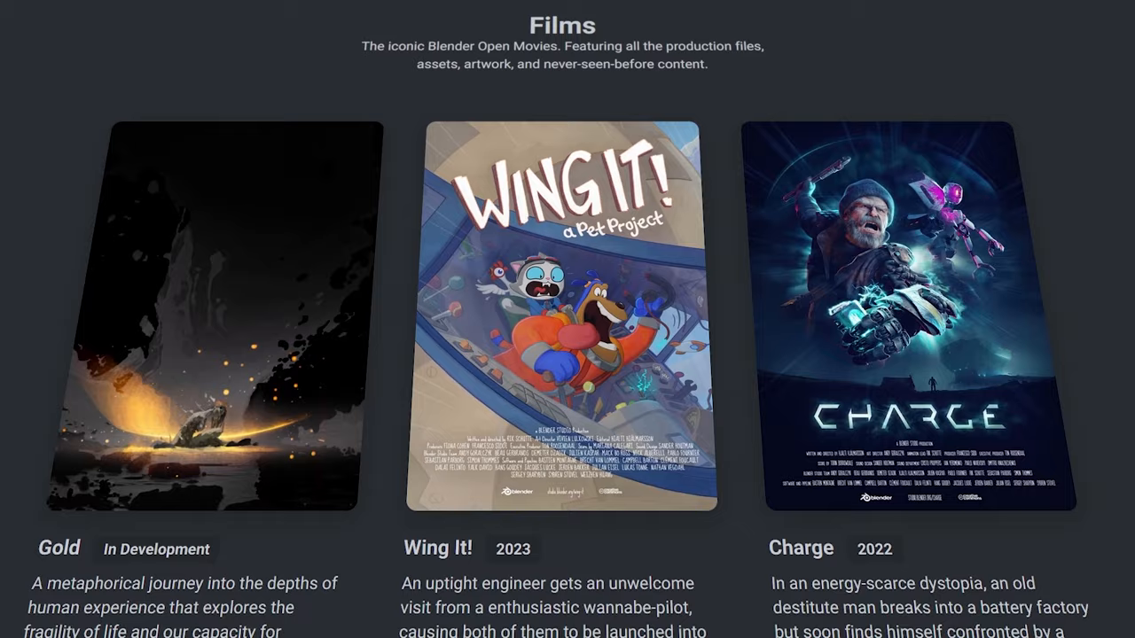
- Scroll through the Auto-Rig Pro panel to reach the marker and Match to Rig controls
scroll("down", 3)
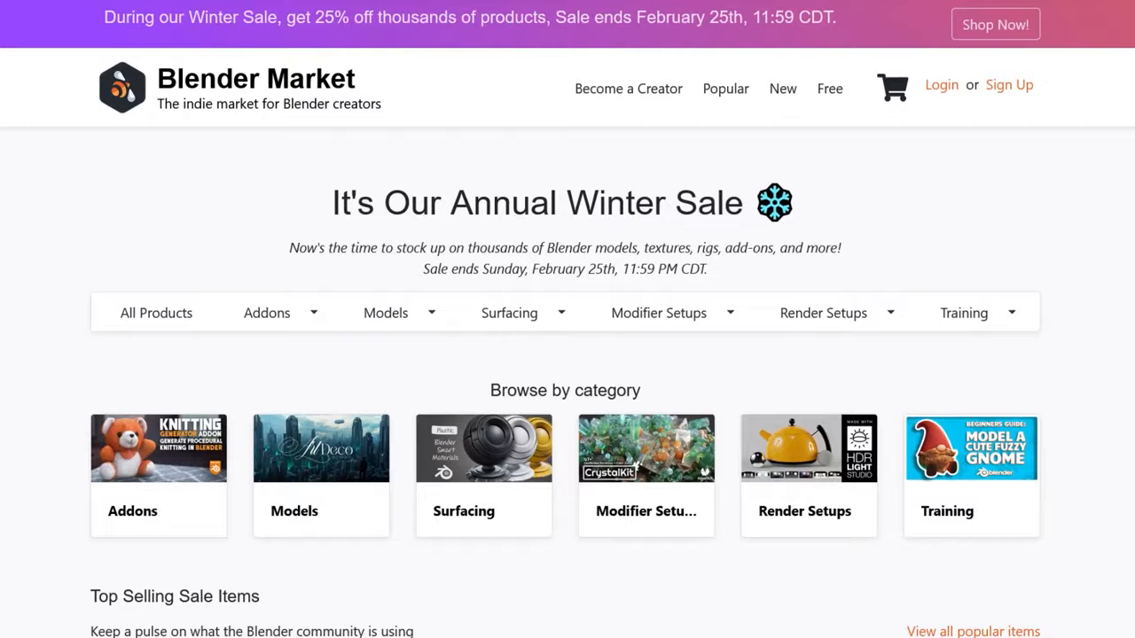
scroll("down", 3)
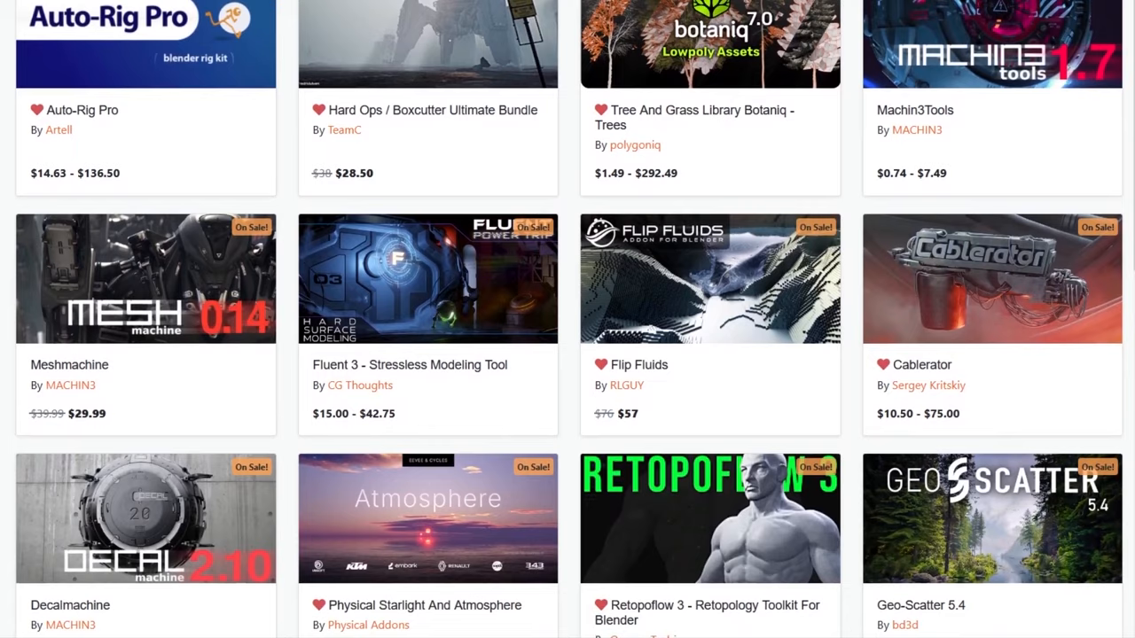
scroll("down", 3)
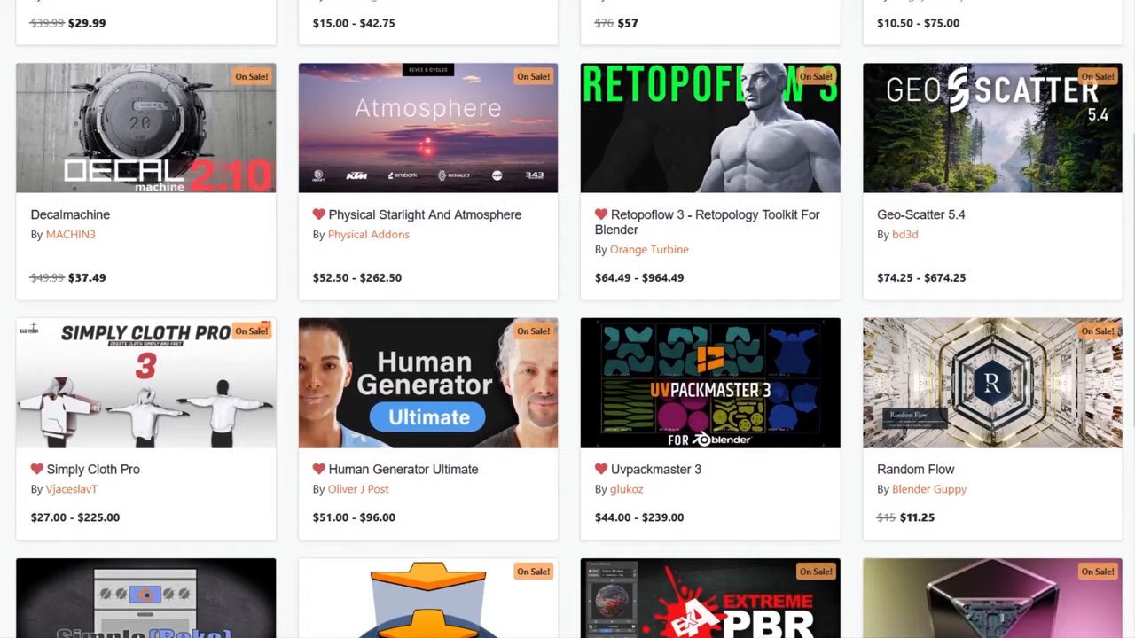
scroll("down", 3)
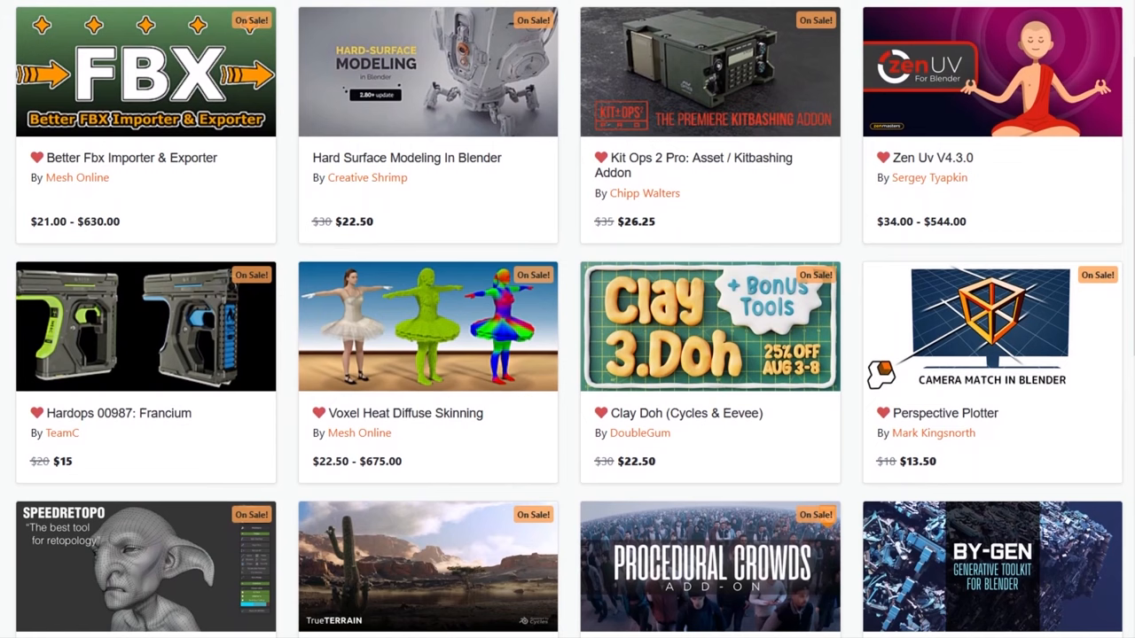
scroll("down", 3)
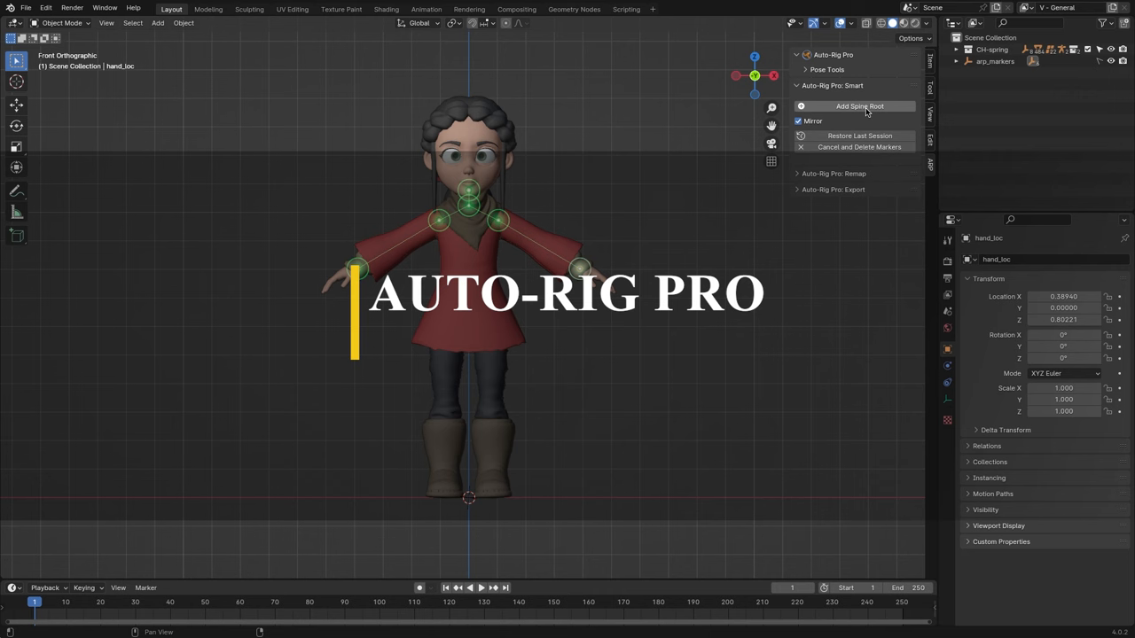
- Match the Auto-Rig Pro armature to the cartoon girl and bring up the Vincent character file
left_click(859, 106)
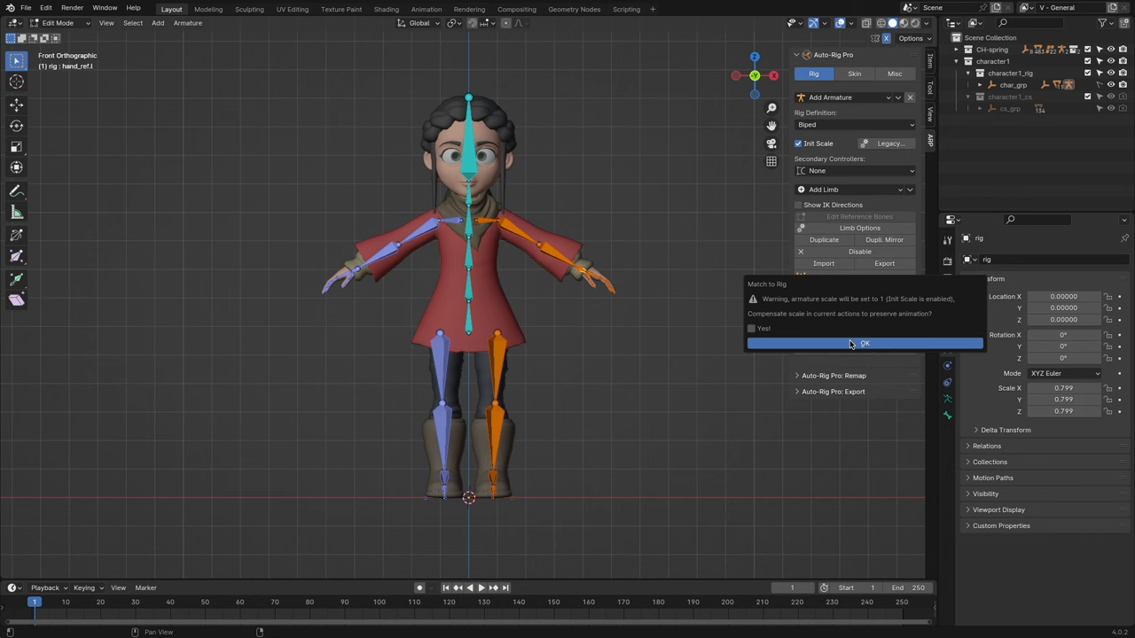
left_click(864, 344)
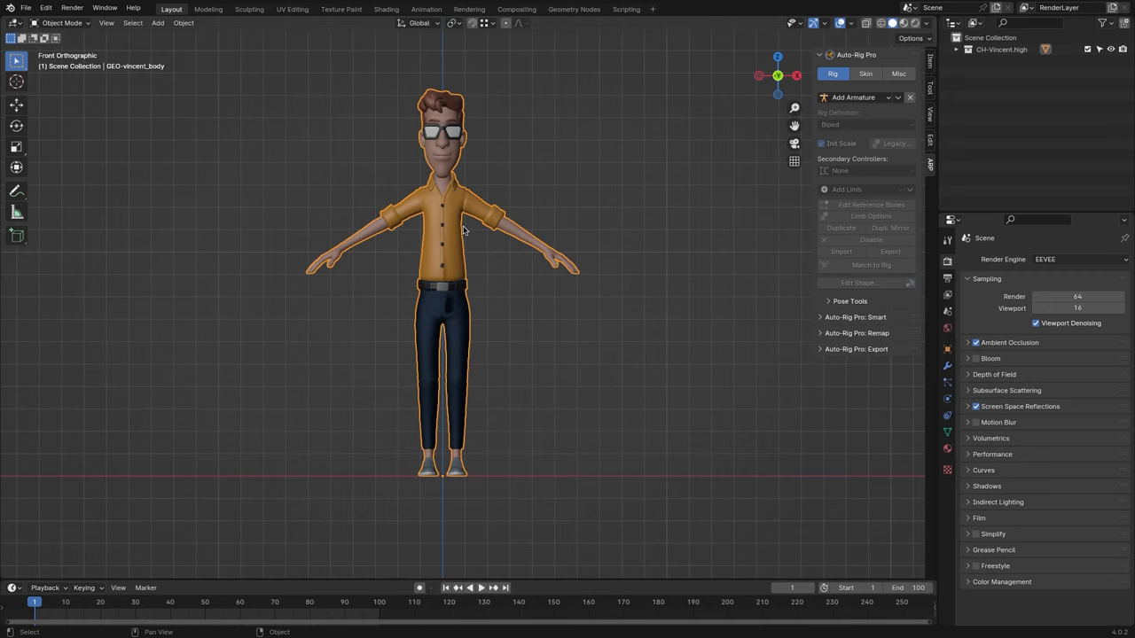
left_click(866, 74)
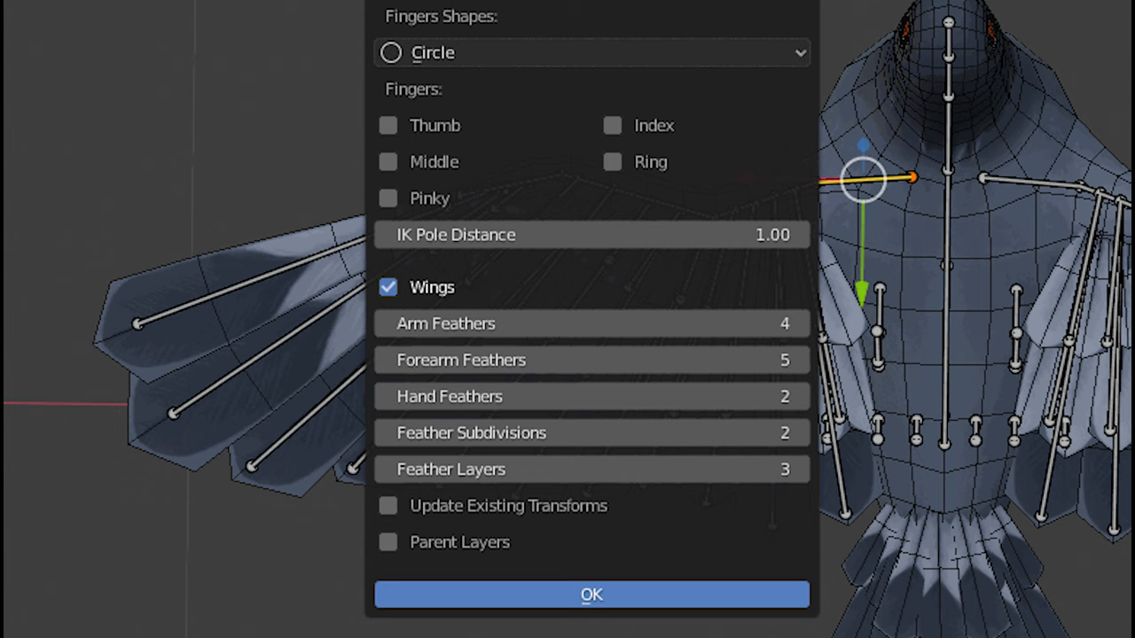
- Generate the bird rig with wings of 4 arm, 5 forearm, 2 hand feathers and 3 feather layers
left_click(591, 594)
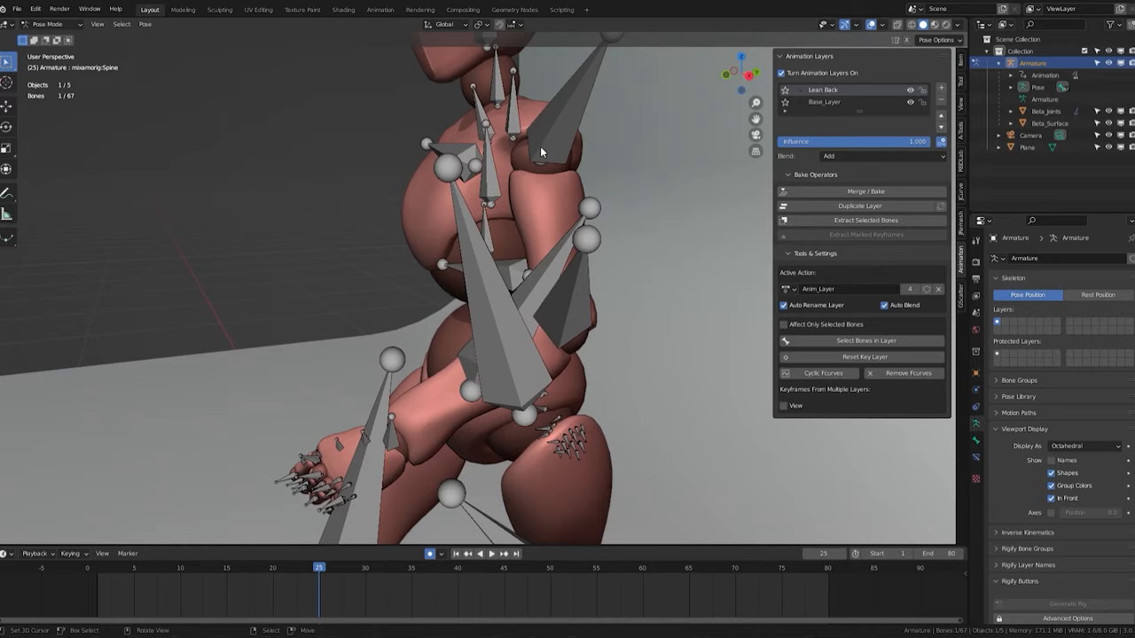
- Enable Animation Layers and stack Anim_Layer and Anim_Layer.001 over Base_Layer, adjusting influence
left_click(486, 553)
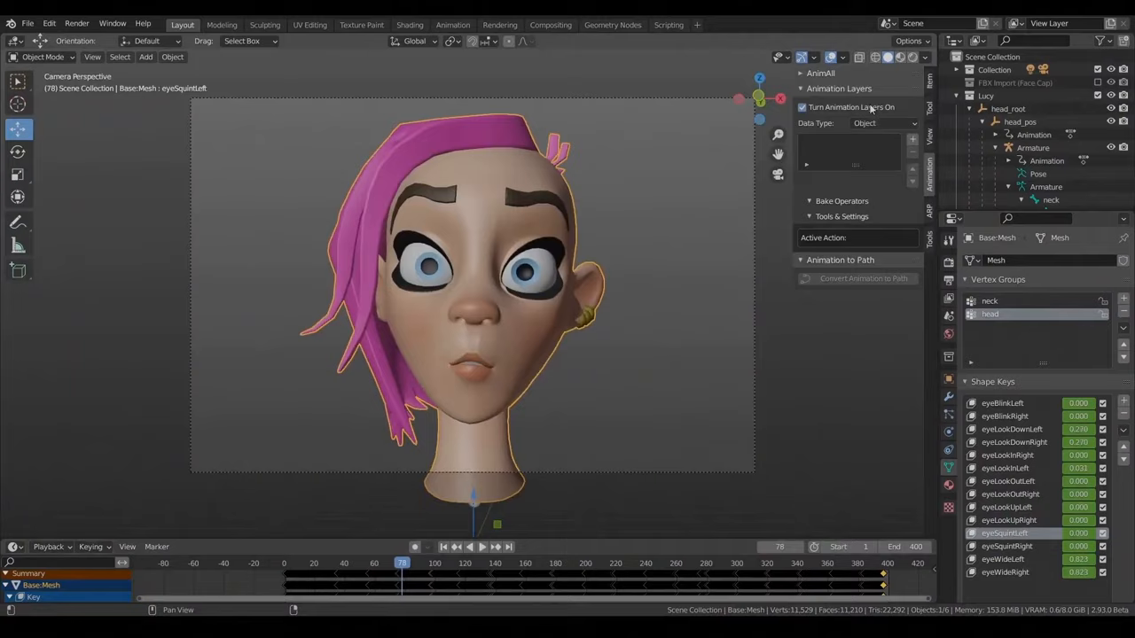
left_click(884, 122)
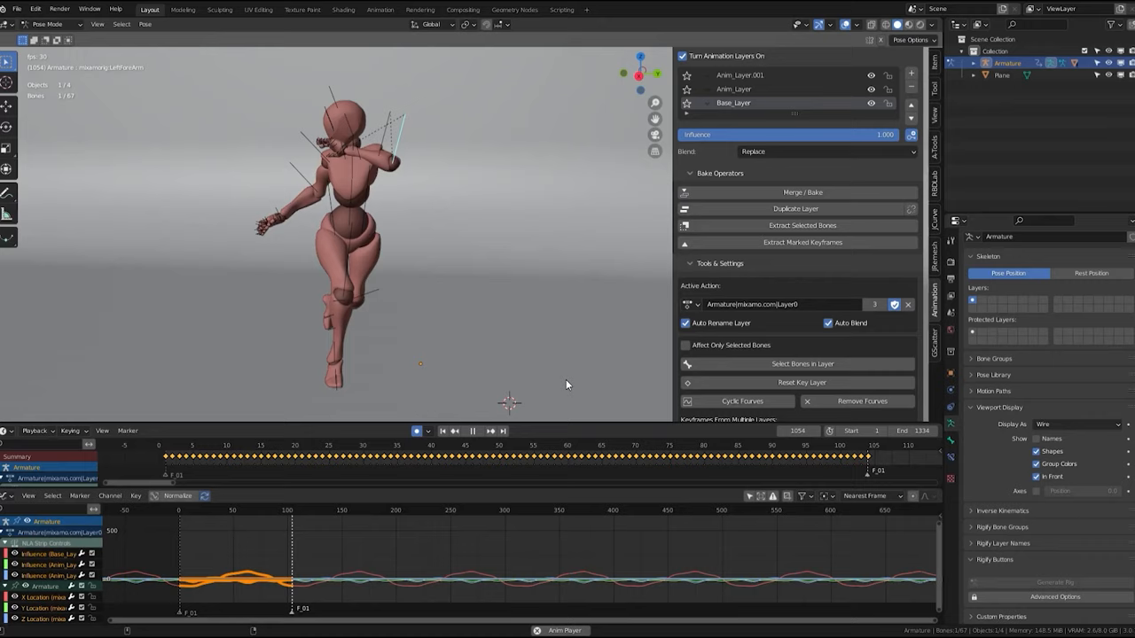
left_click(801, 191)
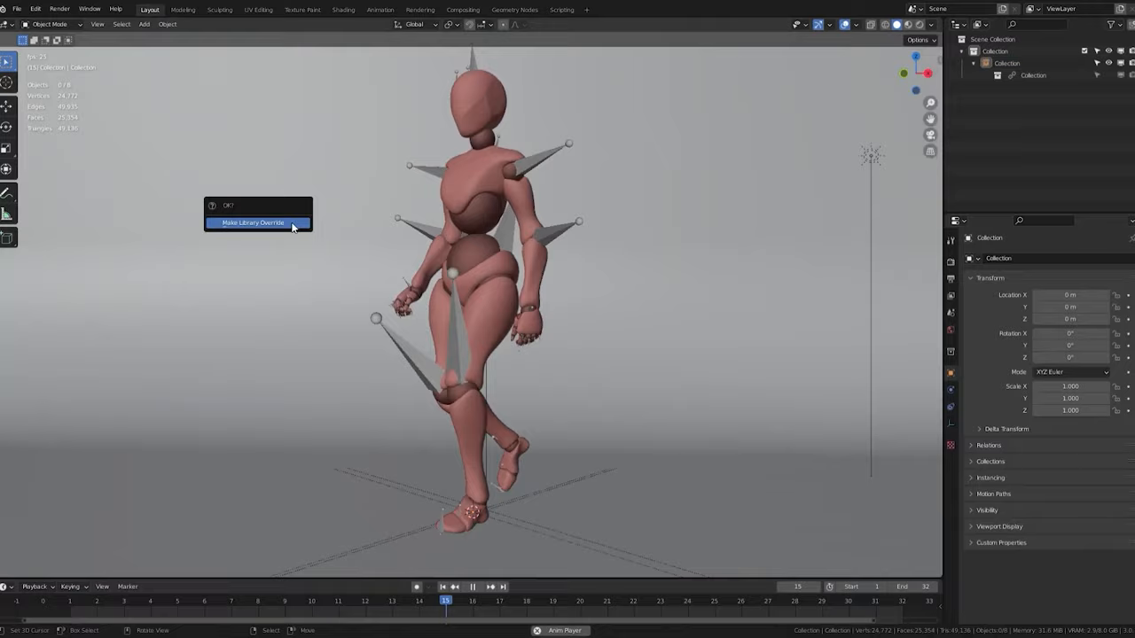
left_click(252, 223)
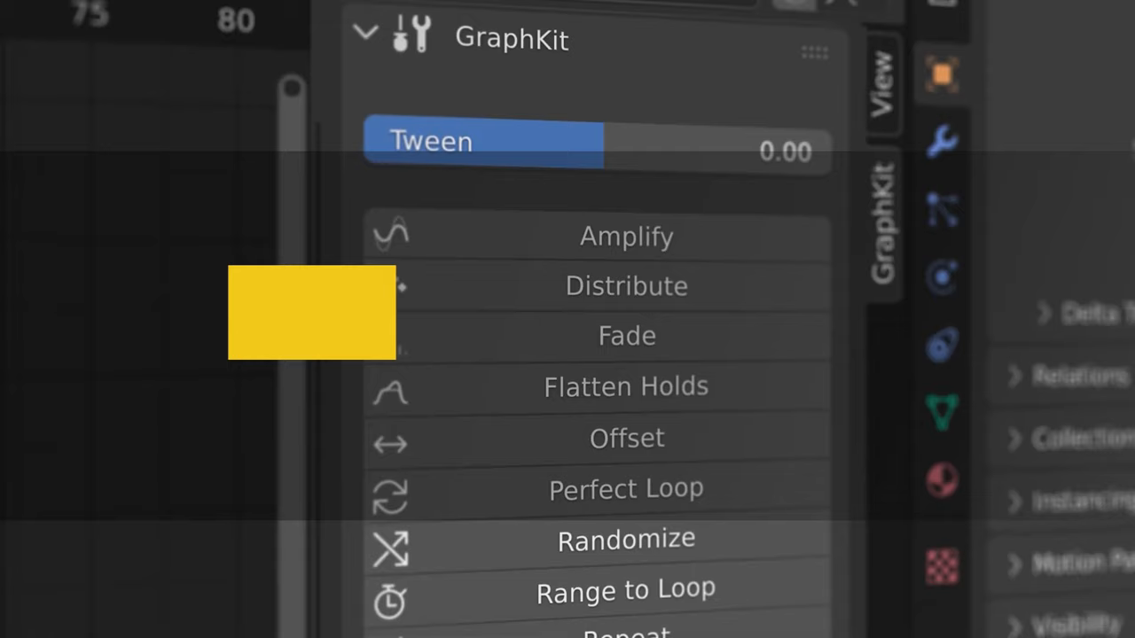
- Offset the selected ponytail F-curves with GraphKit using a Frame Offset of 0.10
left_click(626, 438)
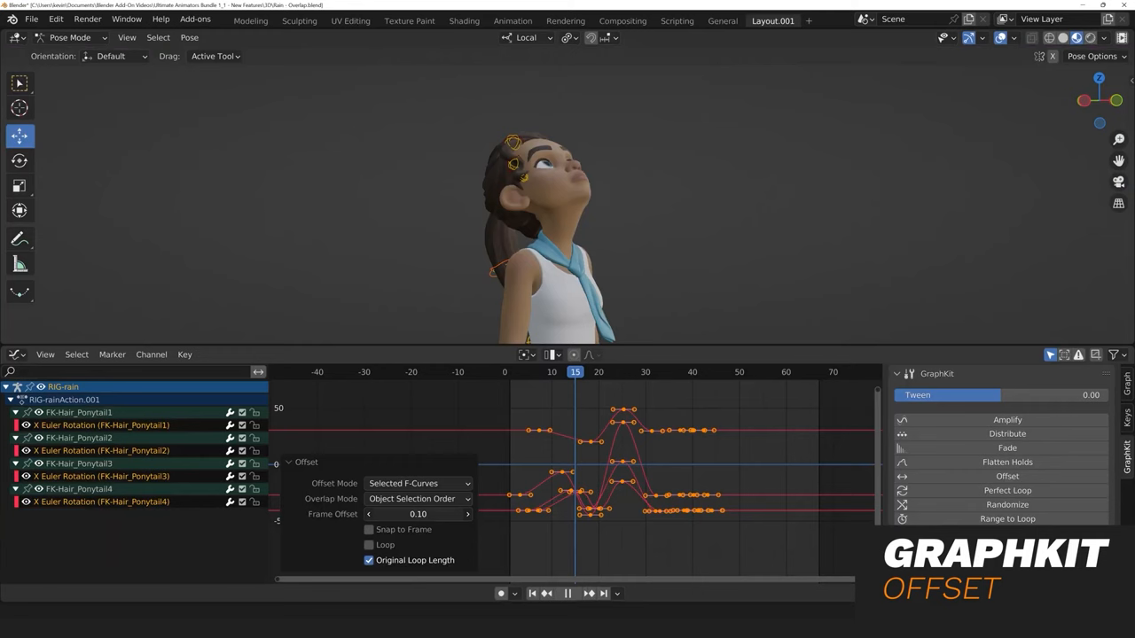
left_click_drag(417, 514, 461, 514)
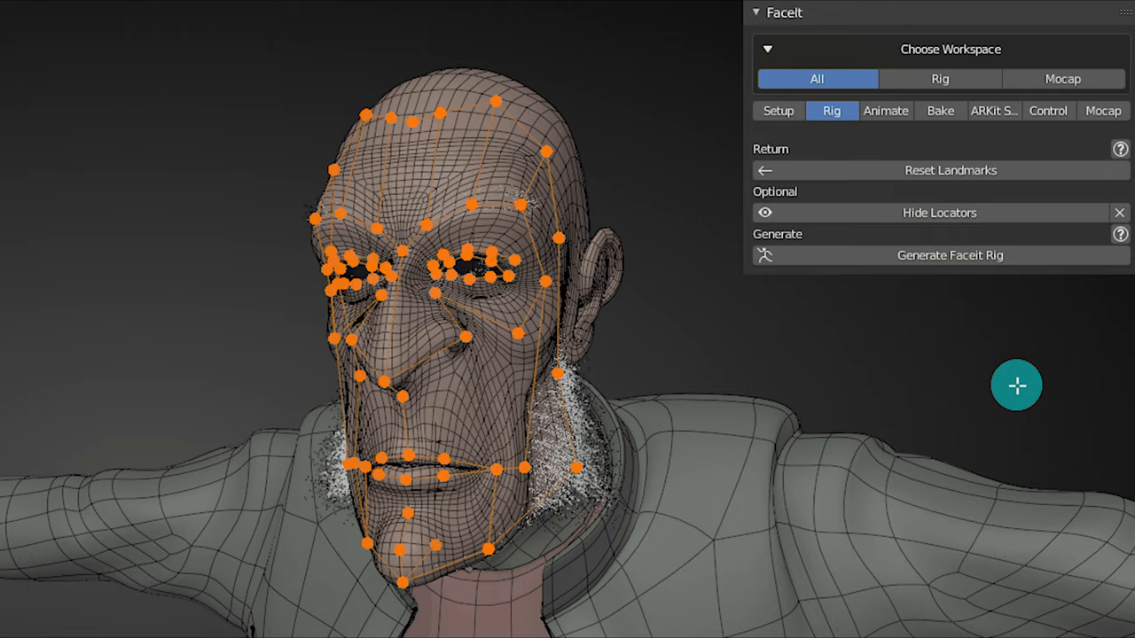
- Generate the Faceit rig from the landmarks and load the Audio2Face expression action
left_click(950, 256)
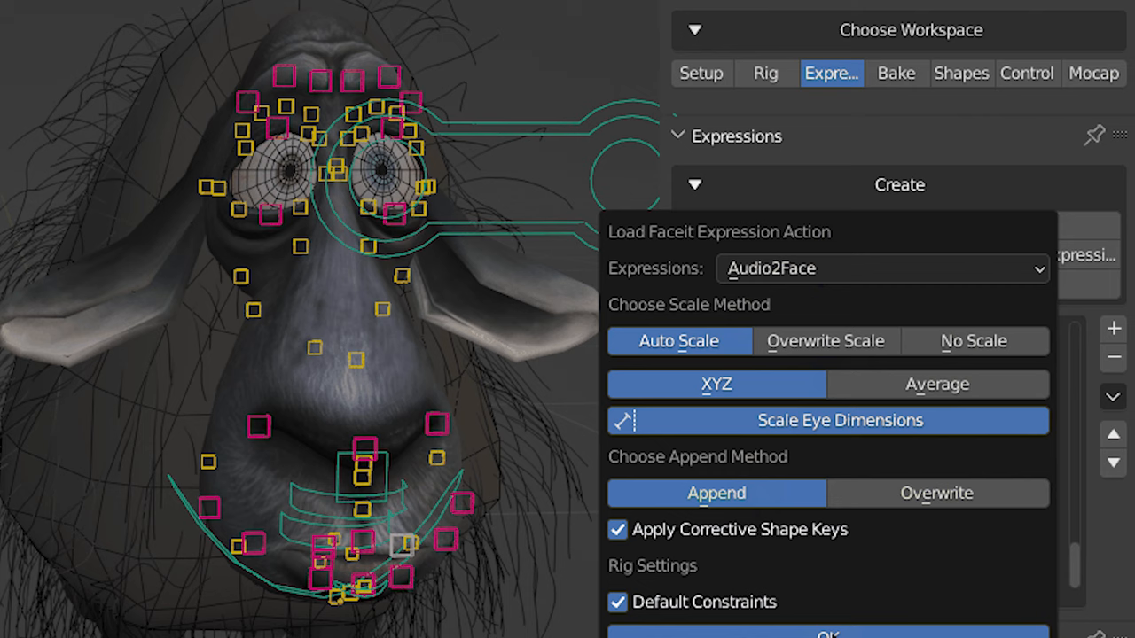
left_click(1092, 73)
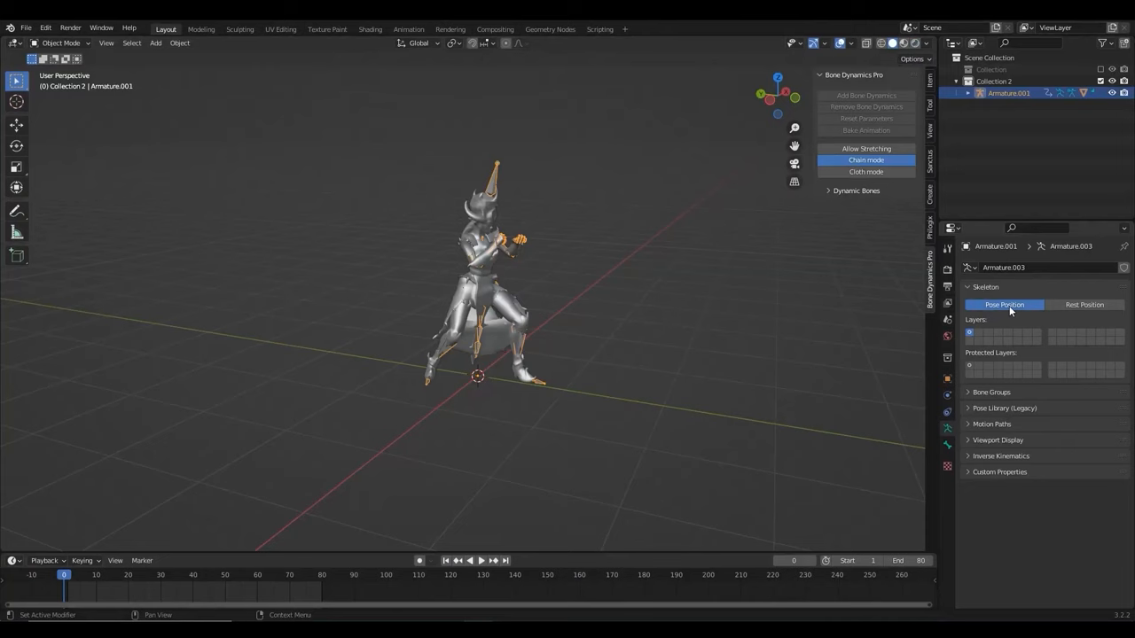
- Switch the armoured character's armature to Rest Position in the Skeleton panel
left_click(1084, 305)
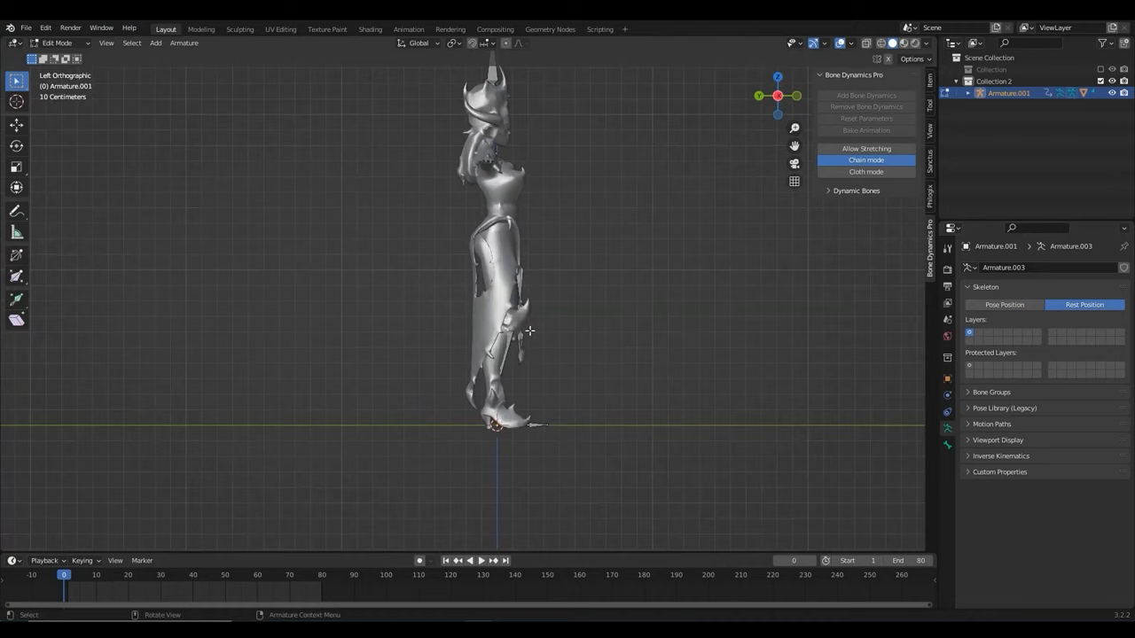